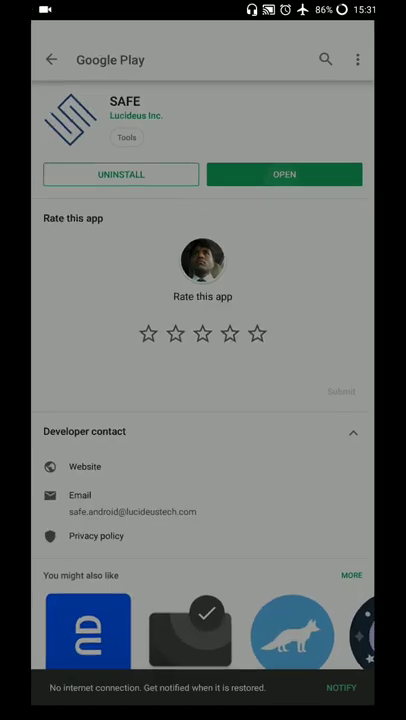
# Launch SAFE and review the configuration checks, including Unknown Sources installs and the secure-only filter.
pyautogui.click(284, 174)
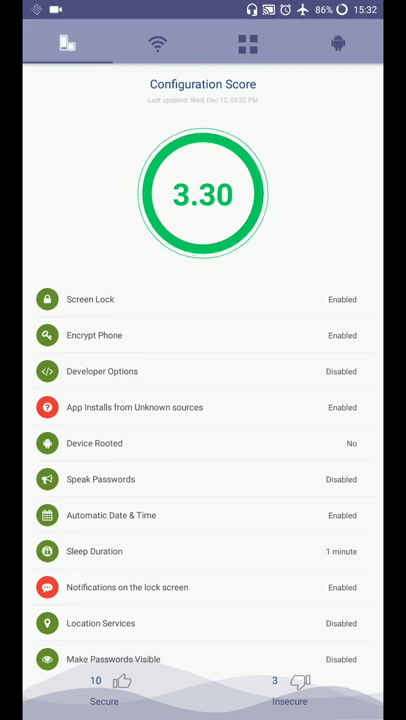
pyautogui.scroll(-3)
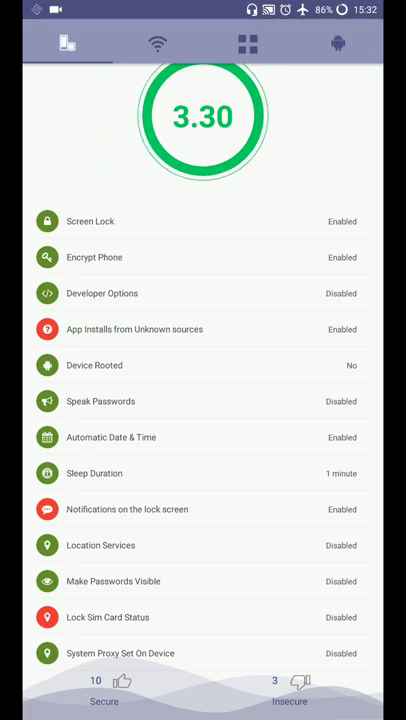
pyautogui.click(134, 329)
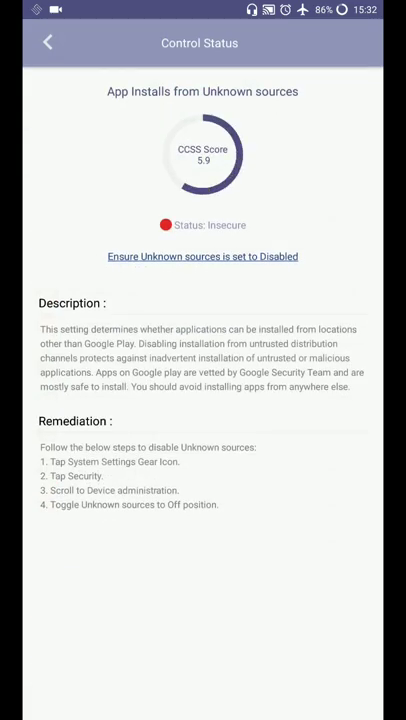
pyautogui.click(47, 42)
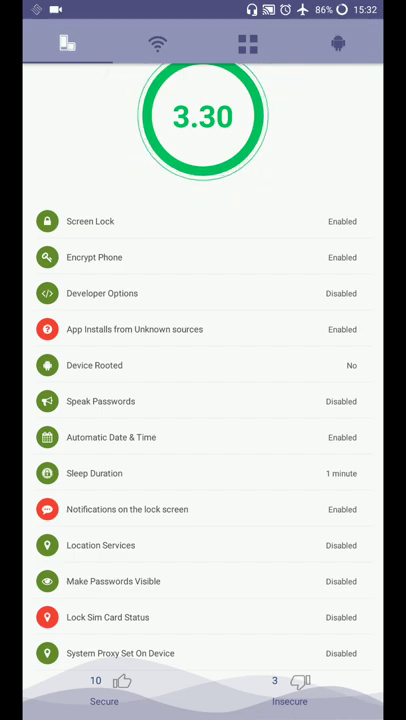
pyautogui.click(289, 690)
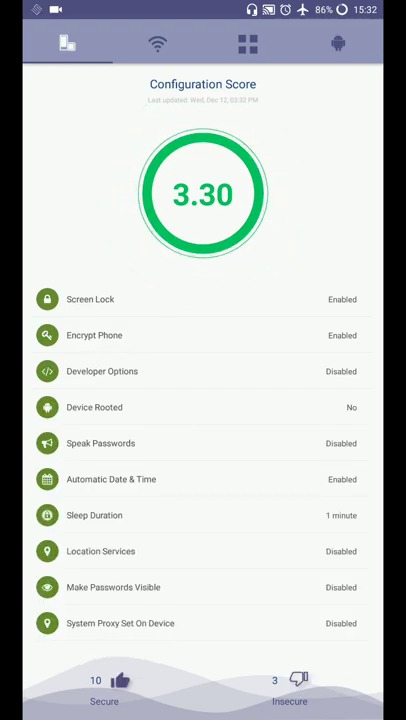
pyautogui.scroll(-3)
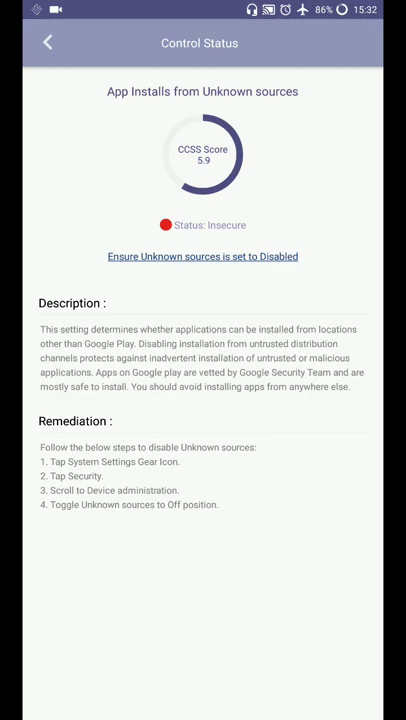
pyautogui.click(46, 42)
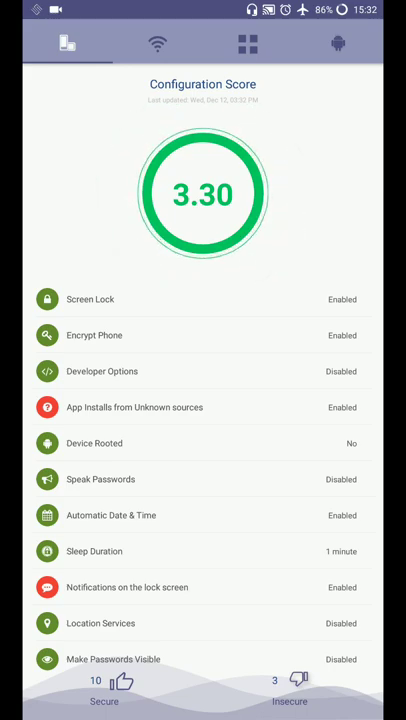
# View the Connection Score of 4.20 and the USB Debugging check details.
pyautogui.click(157, 44)
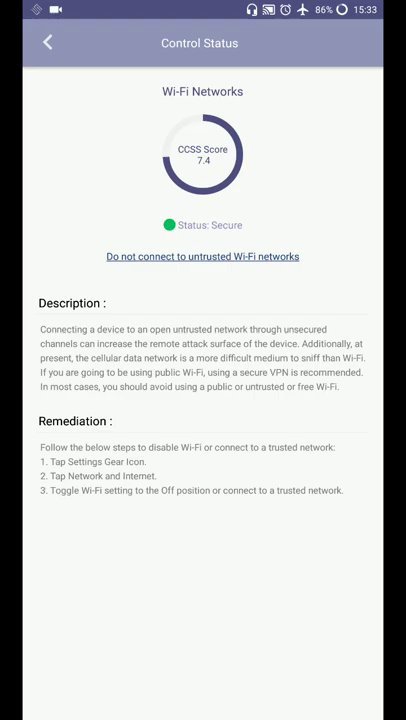
pyautogui.click(46, 42)
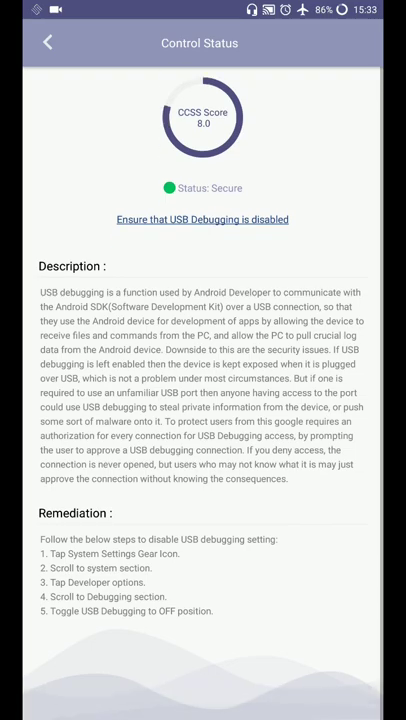
pyautogui.click(47, 42)
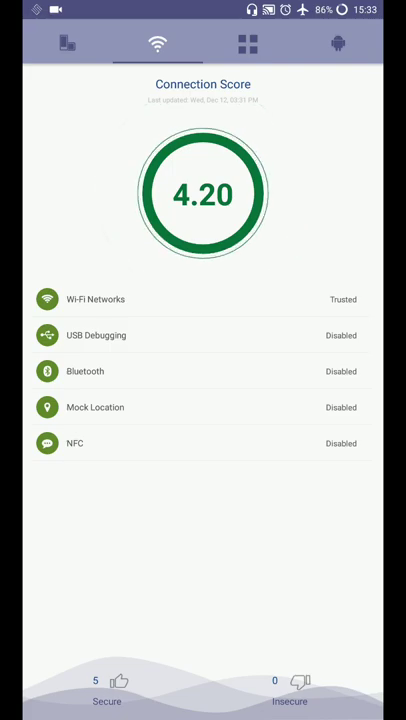
# Browse the App Score list (3.60) and review the Camera app's security details.
pyautogui.click(247, 43)
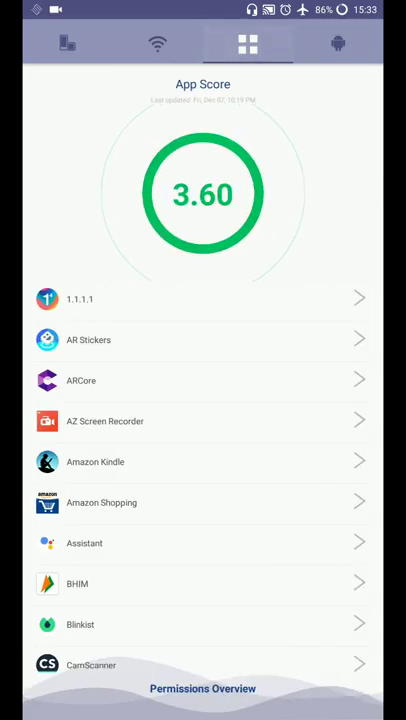
pyautogui.scroll(-3)
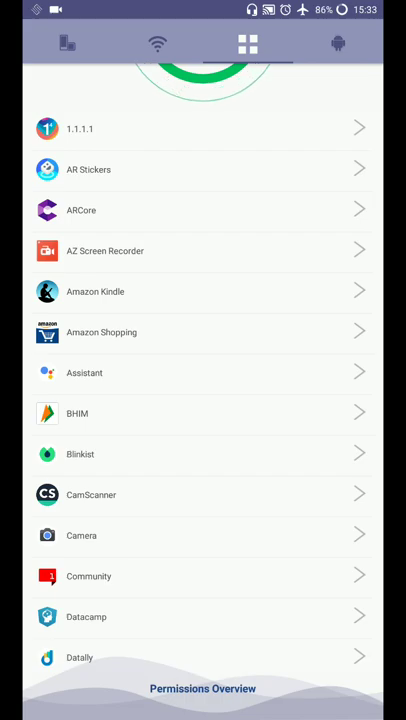
pyautogui.scroll(-3)
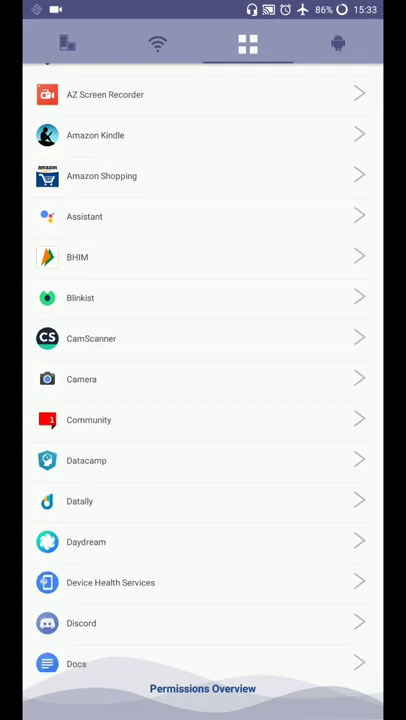
pyautogui.scroll(-3)
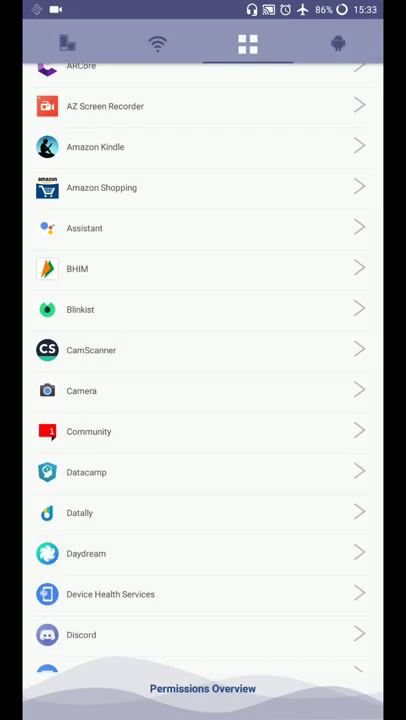
pyautogui.click(82, 390)
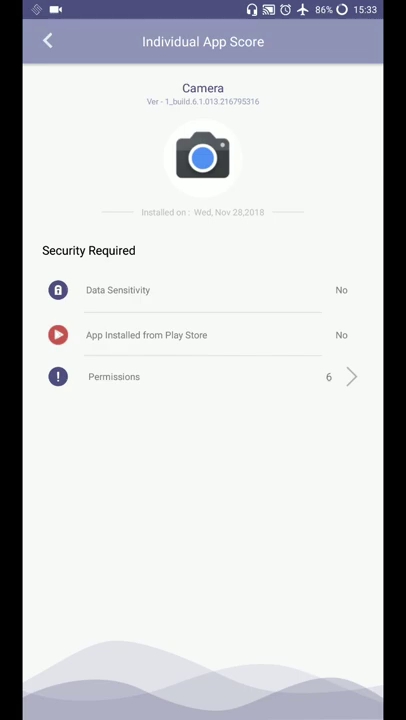
pyautogui.click(46, 41)
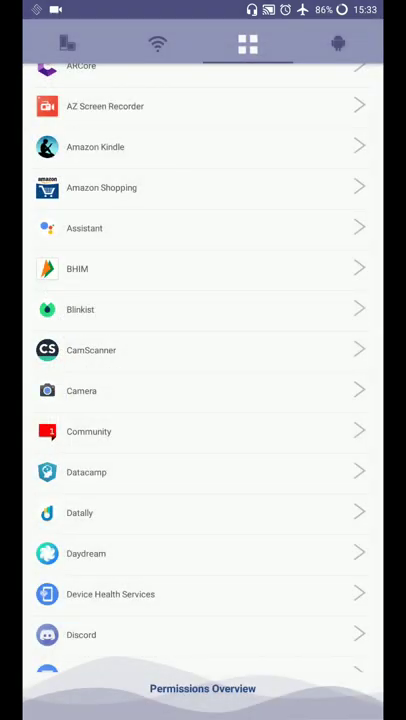
# Review Amazon Shopping's required permissions and return to the analysed apps list.
pyautogui.click(101, 187)
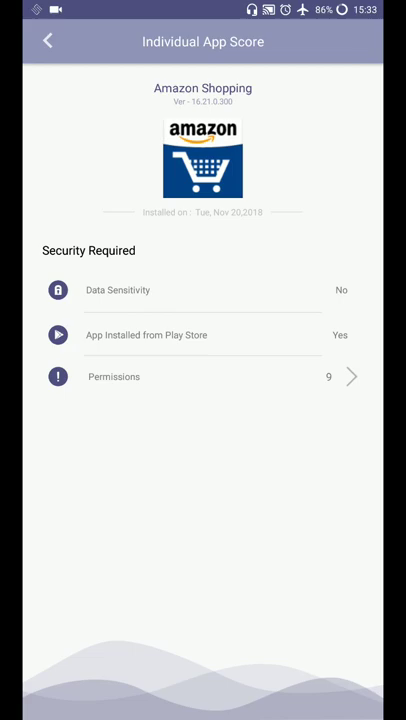
pyautogui.click(46, 41)
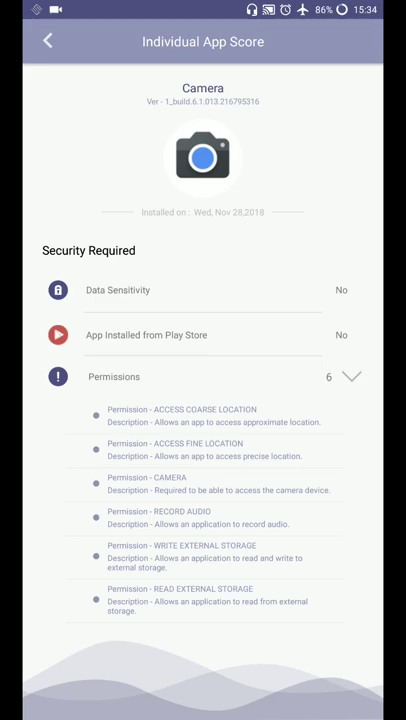
pyautogui.click(47, 40)
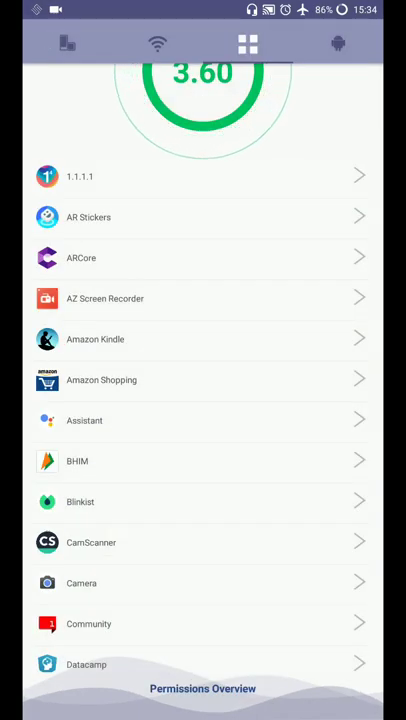
# Browse the Permissions Overview (e.g. SMS), then view the OS Score of 2.89 for Oreo.
pyautogui.click(203, 688)
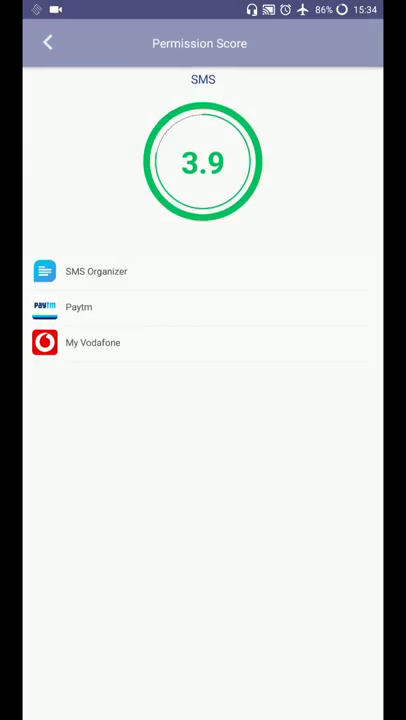
pyautogui.click(46, 41)
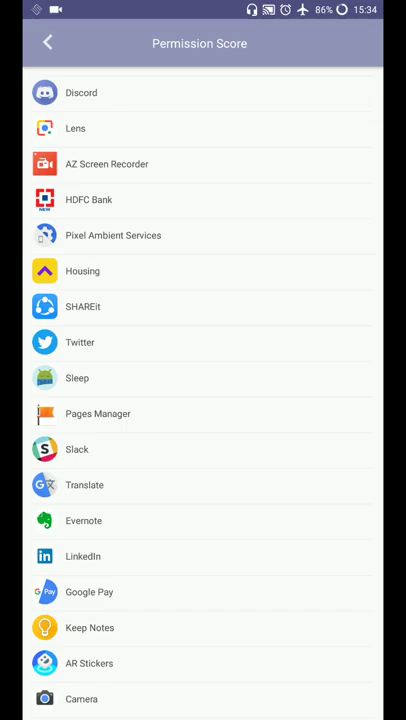
pyautogui.click(46, 41)
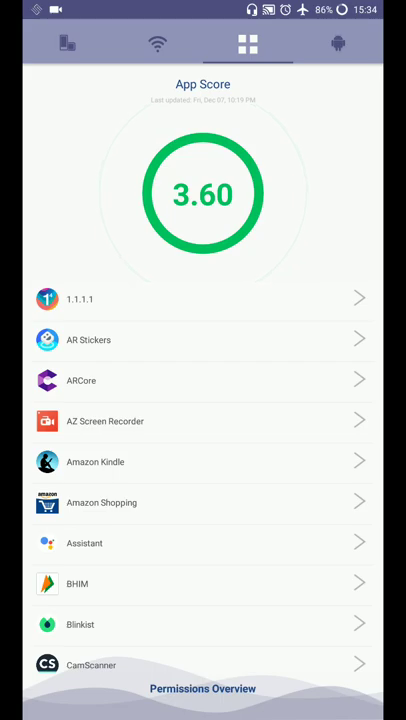
pyautogui.click(337, 43)
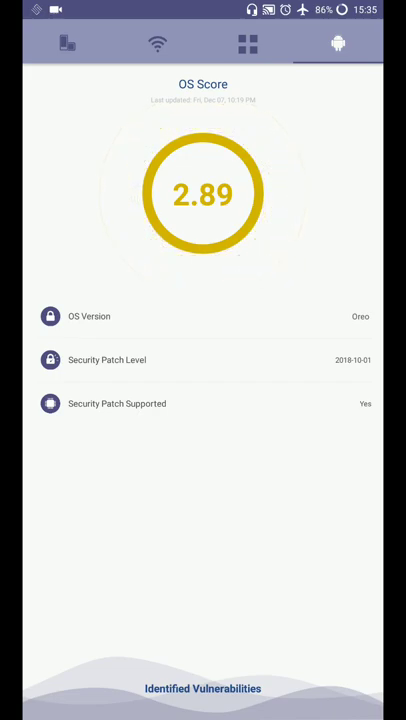
# View Identified Vulnerabilities with CWE-400 expanded showing CVE-2017-13233 and CVE-2017-13234 rated 7.1.
pyautogui.click(203, 688)
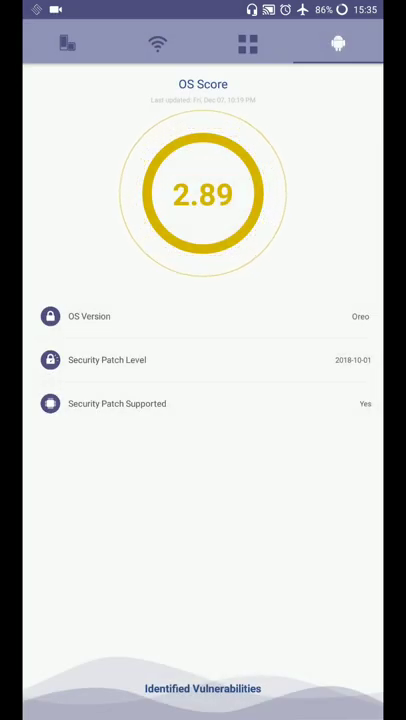
pyautogui.click(203, 688)
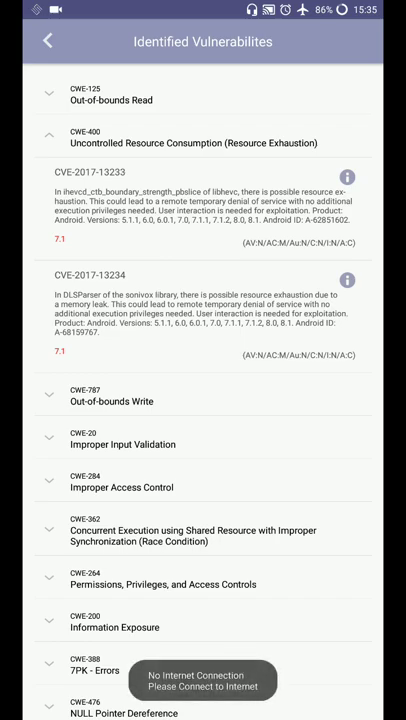
# Collapse CWE-400 and navigate back via Connection Score to the SAFE Score home rating 3.43.
pyautogui.click(48, 134)
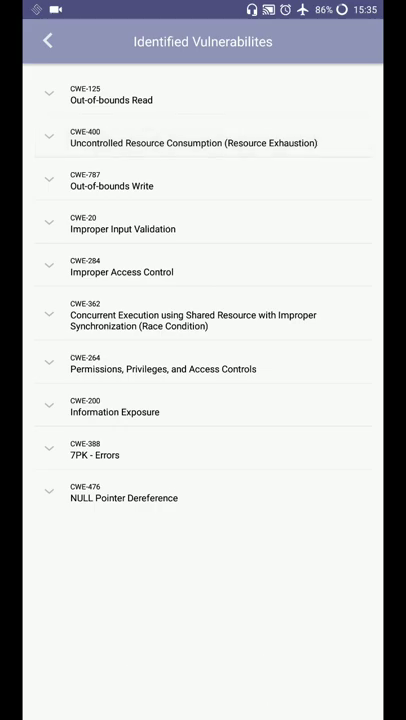
pyautogui.click(47, 41)
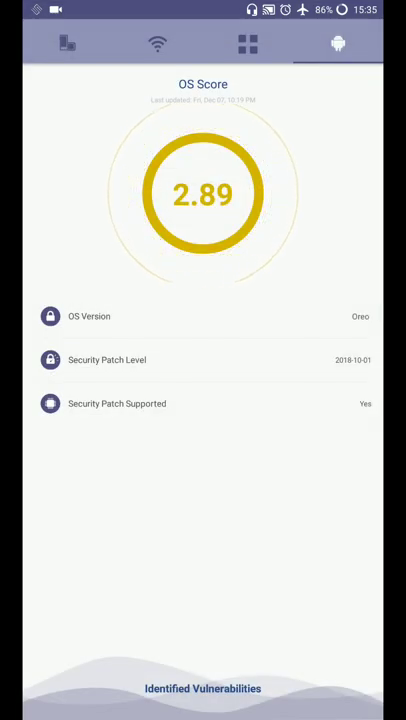
pyautogui.click(157, 43)
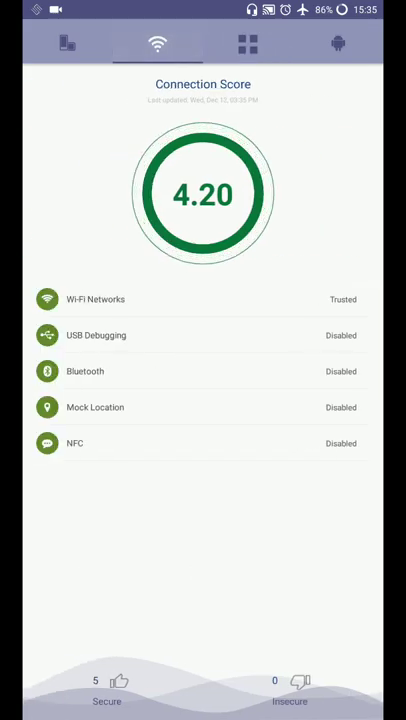
pyautogui.click(67, 43)
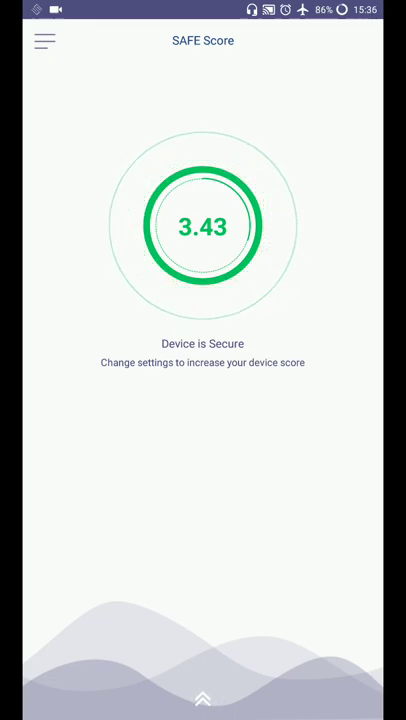
# Show the four-score breakdown, view the Application Score, then the OS Score of 2.89.
pyautogui.click(43, 40)
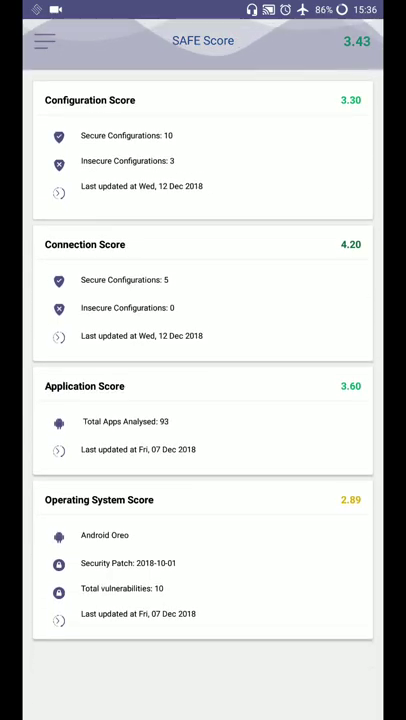
pyautogui.click(203, 100)
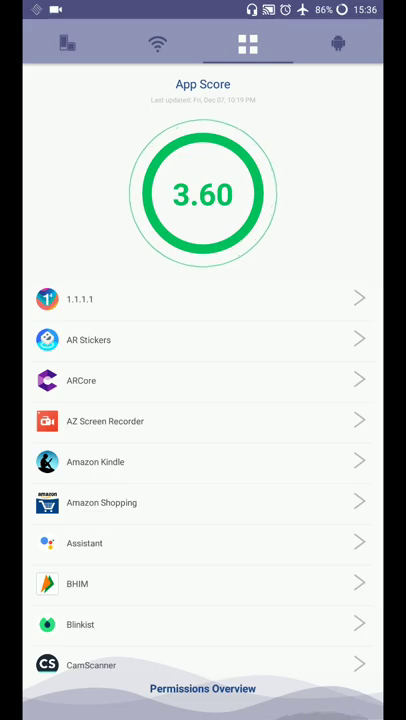
pyautogui.click(337, 44)
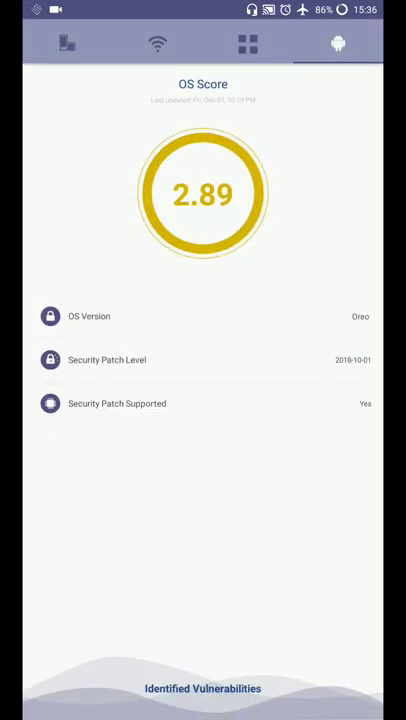